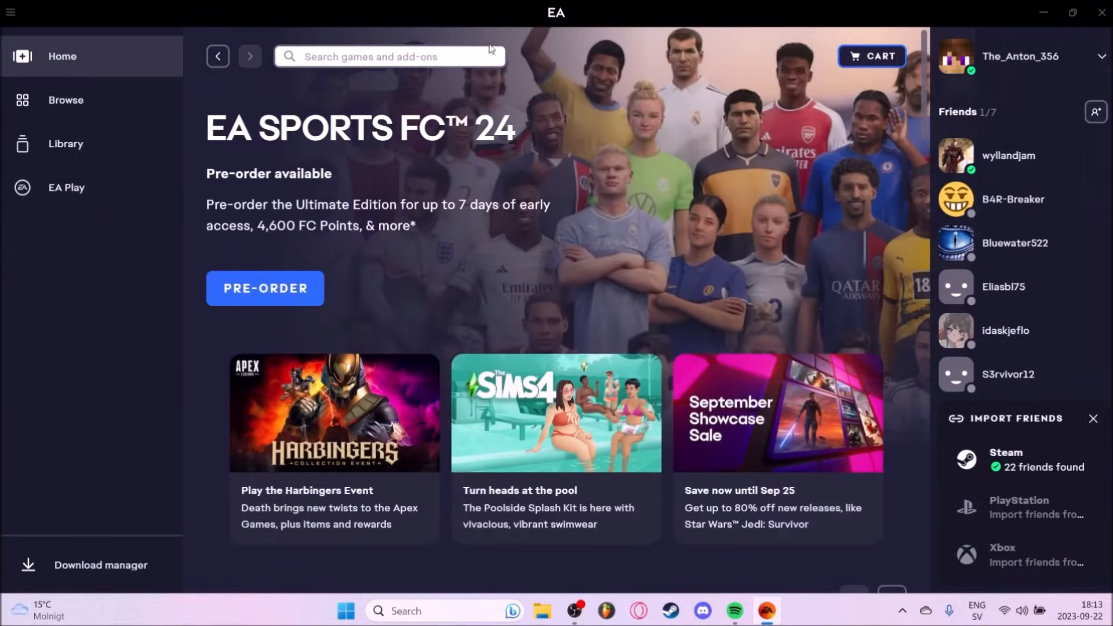
From the profile menu, open Settings and launch the Privacy account portal in the browser
left_click(1101, 57)
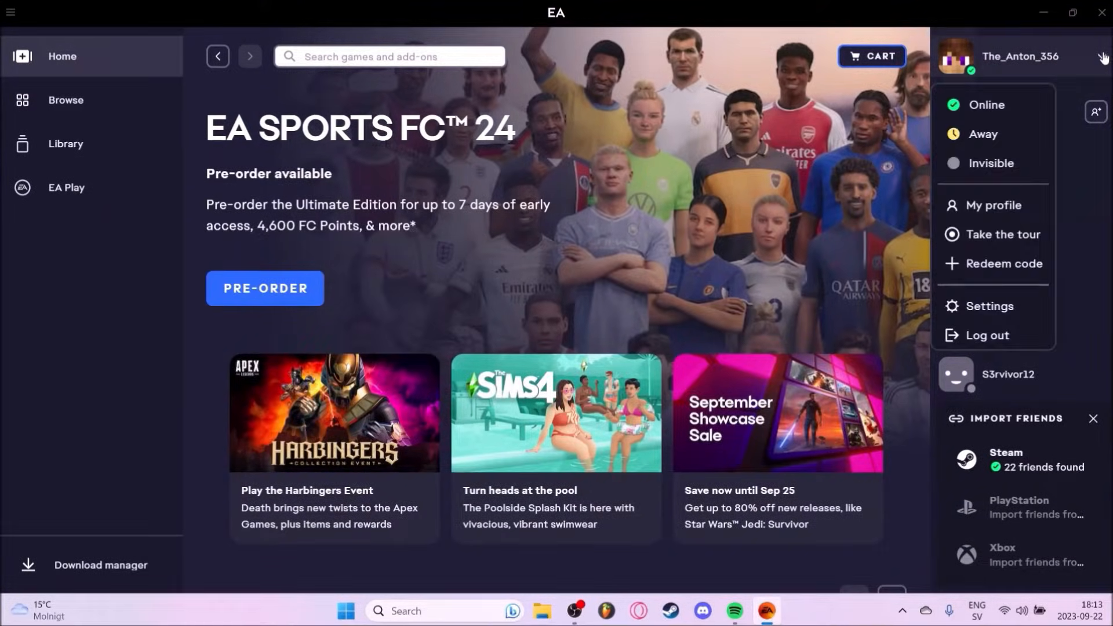
left_click(990, 307)
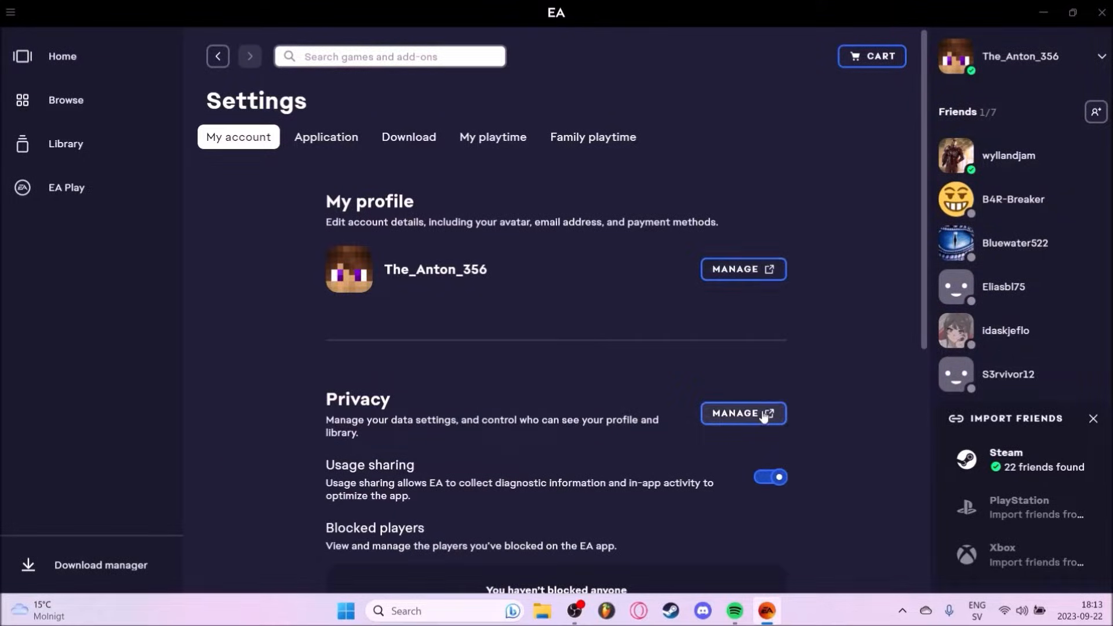
left_click(743, 413)
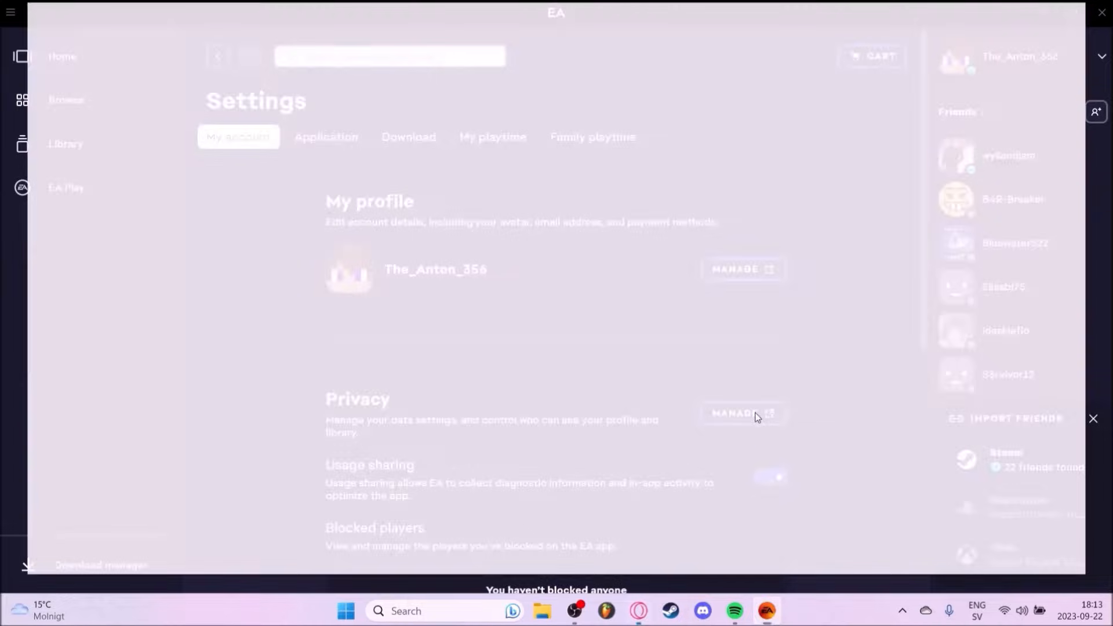
Go to Account Settings > Connections on the EA site and unlink PlayStation Network
left_click(740, 414)
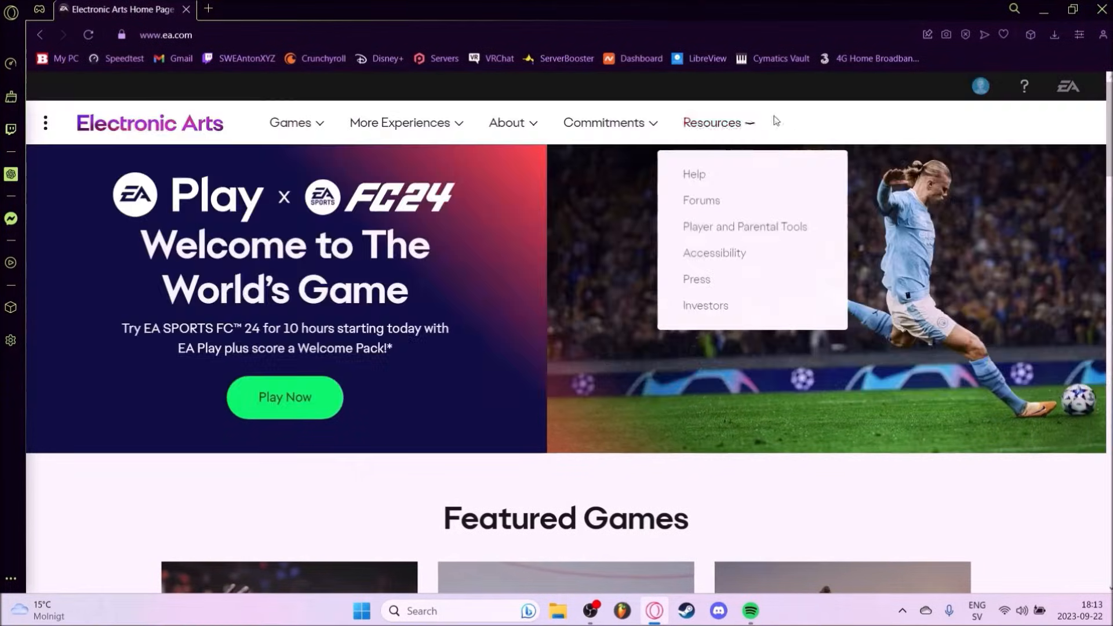
left_click(980, 86)
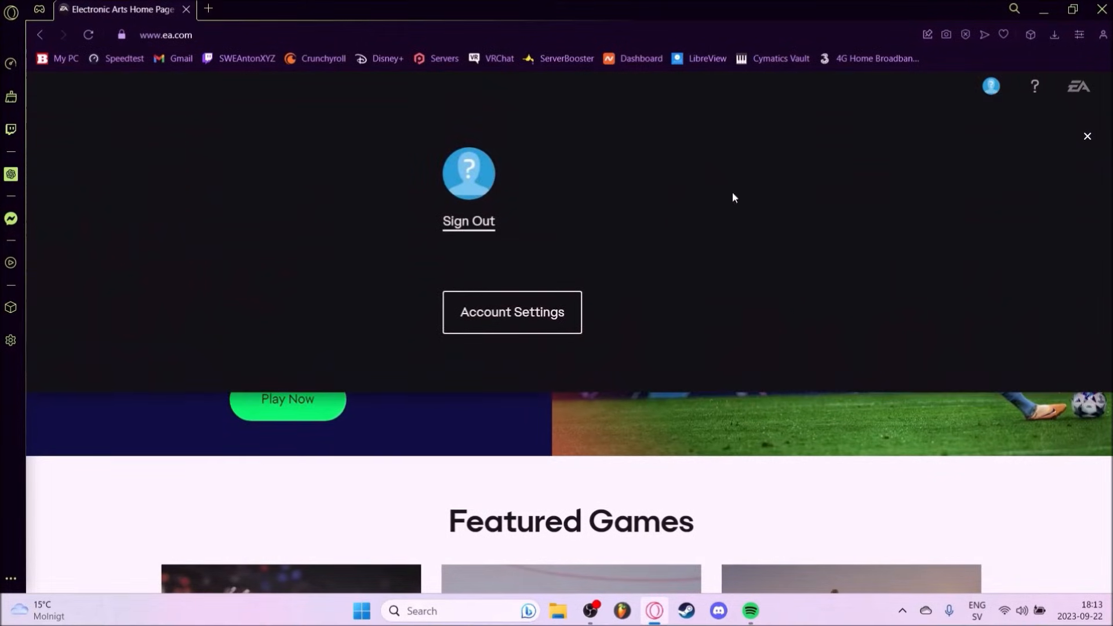
left_click(511, 313)
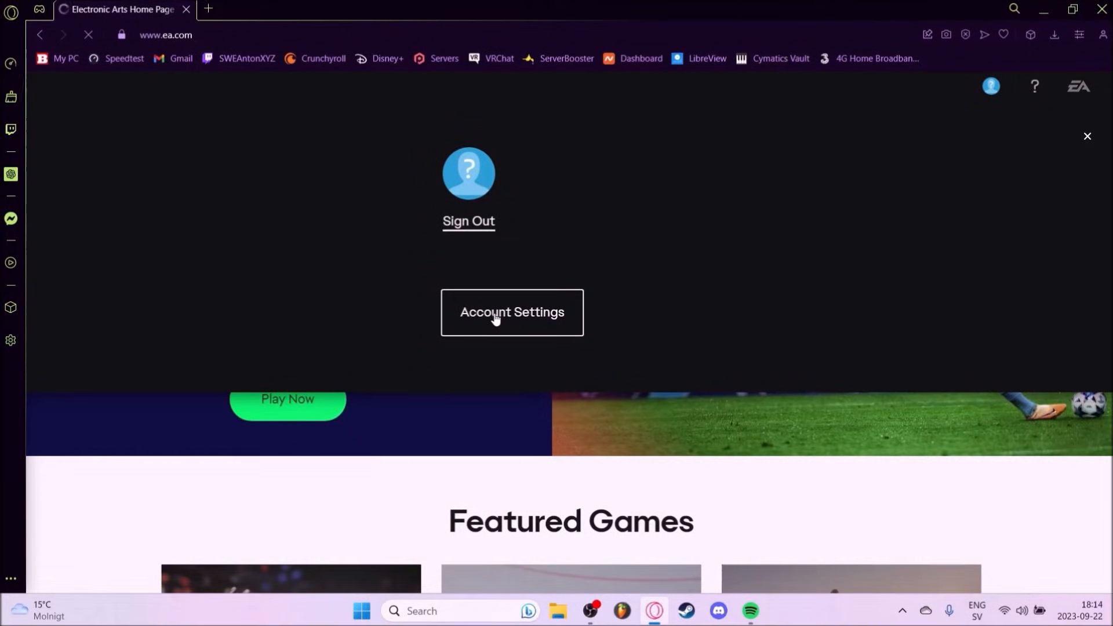
left_click(512, 313)
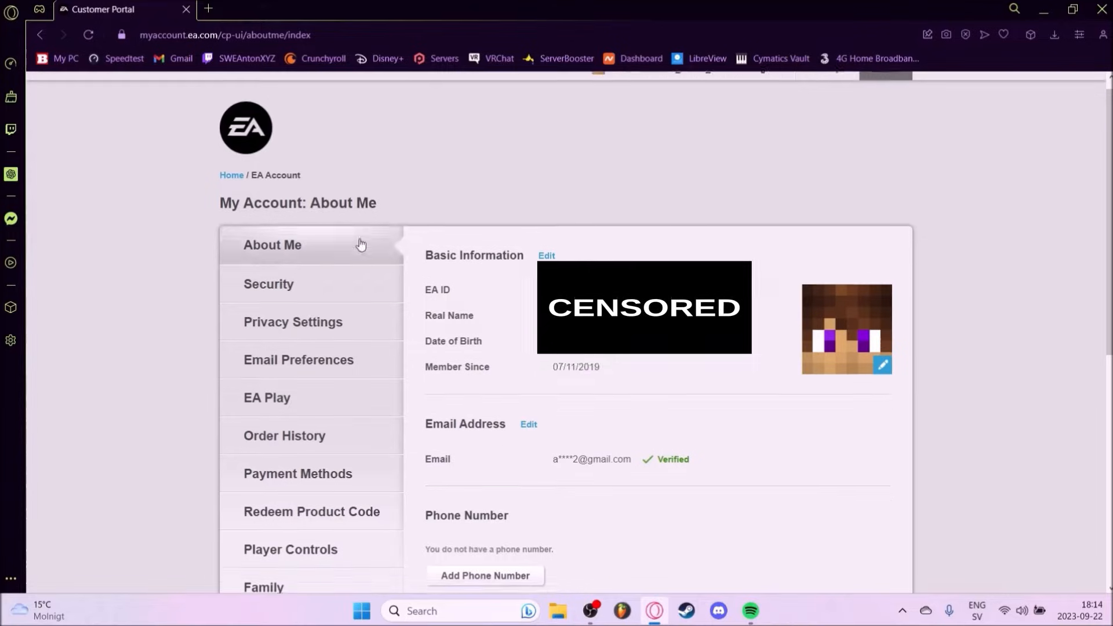
left_click(281, 462)
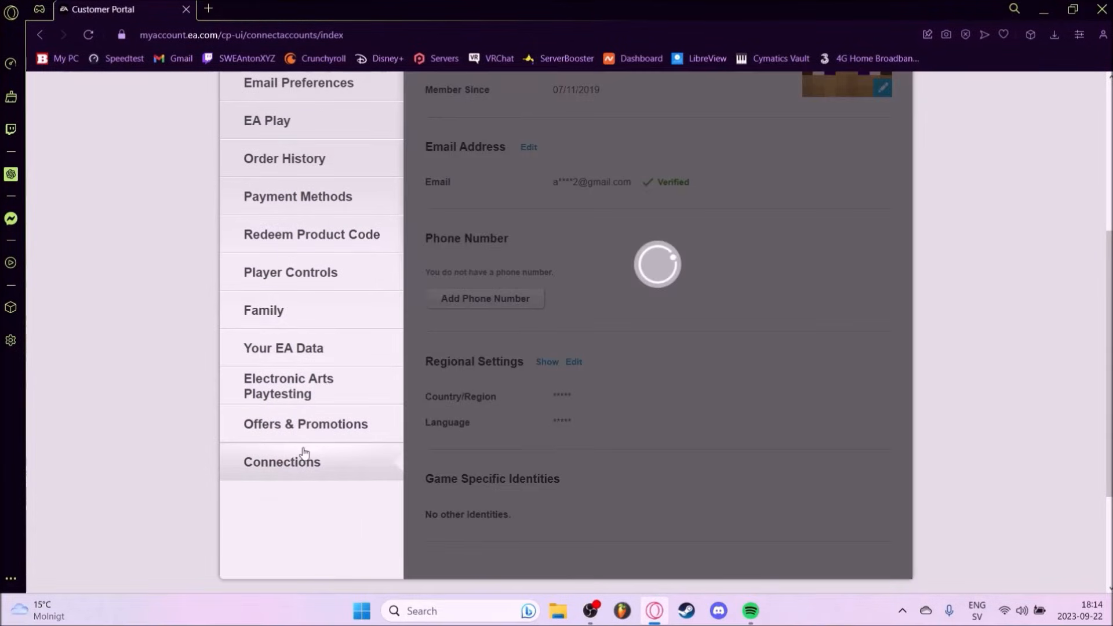
left_click(282, 461)
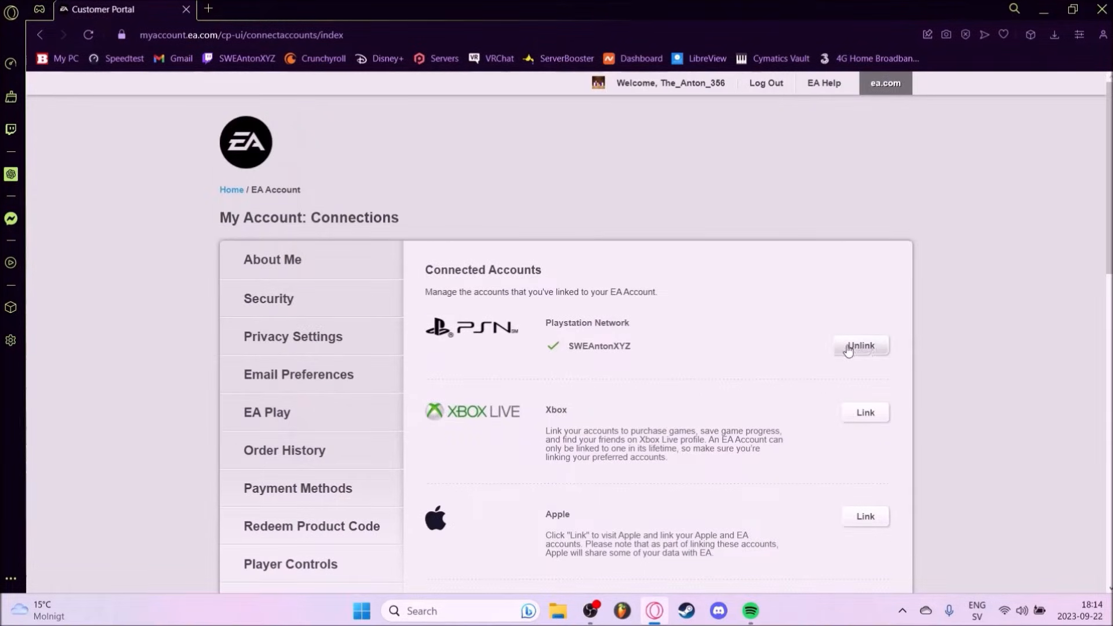
left_click(860, 346)
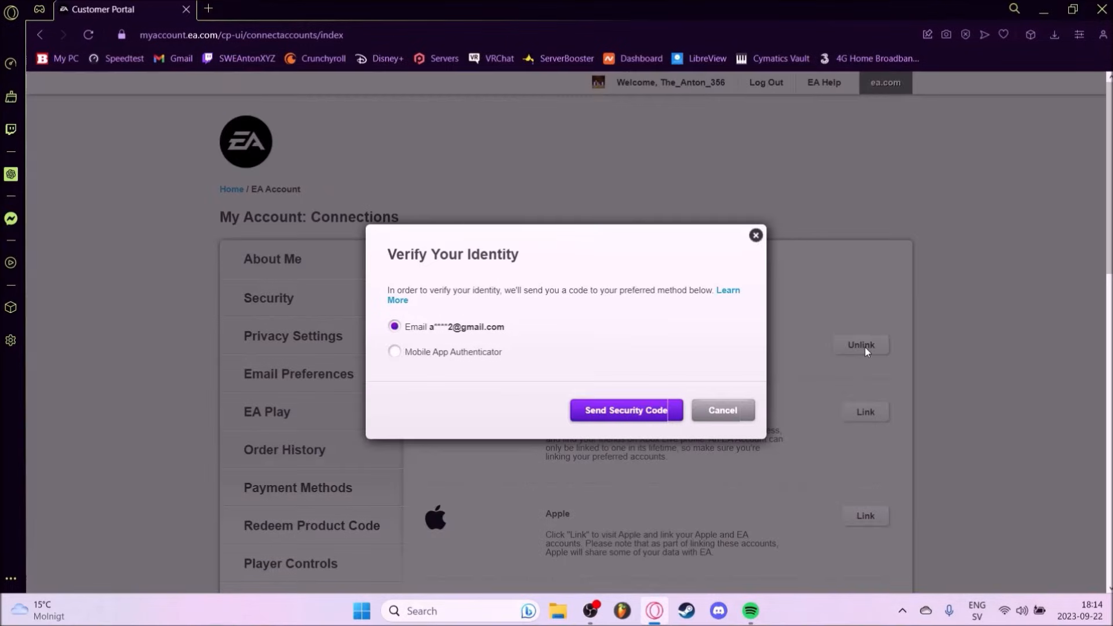
mouse_move(401, 362)
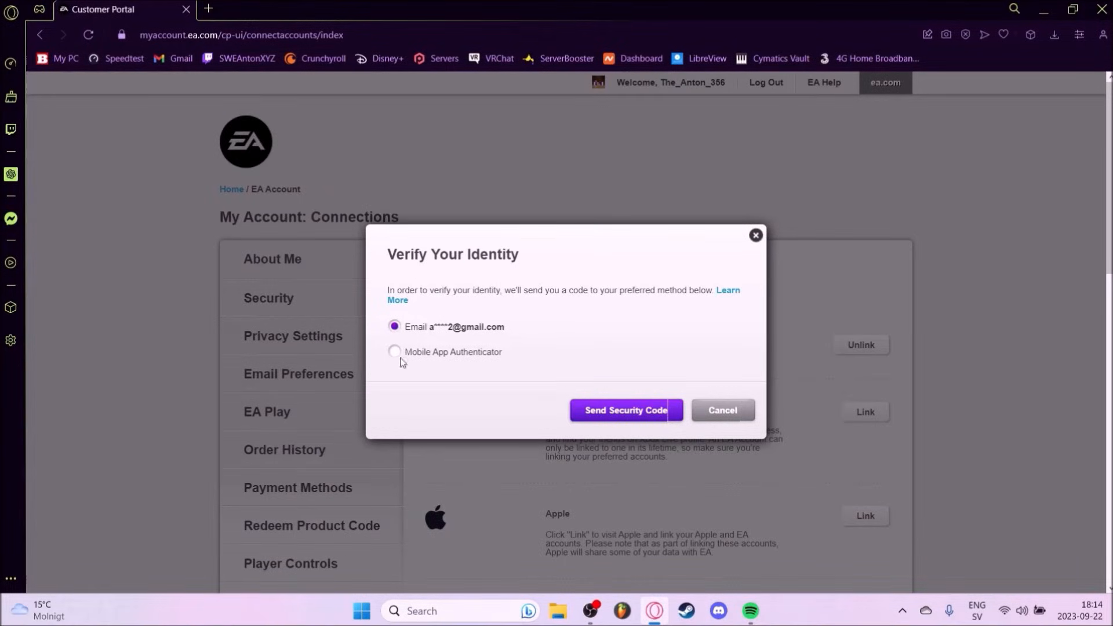
Send the emailed security code, accept the warning, confirm the PlayStation Network unlink, then close Opera
left_click(626, 410)
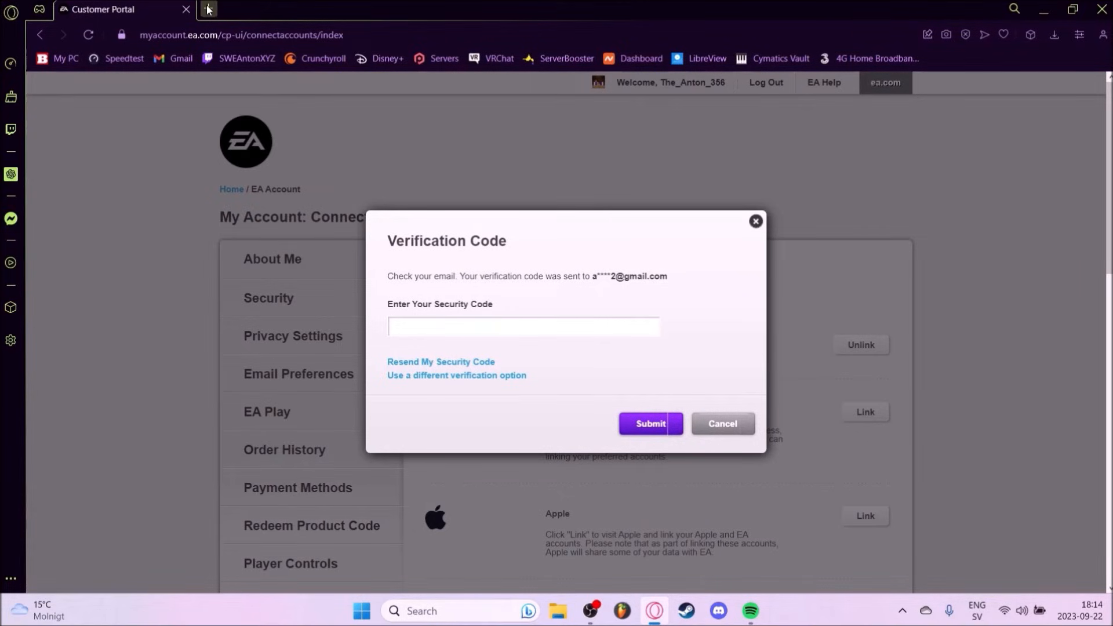
left_click(353, 9)
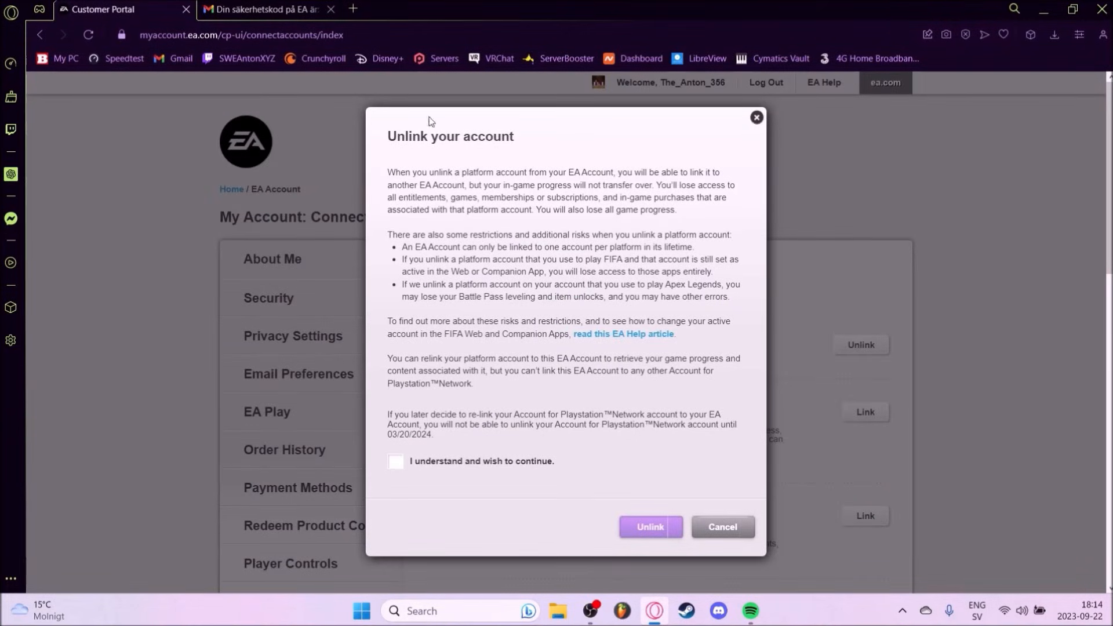
mouse_move(423, 451)
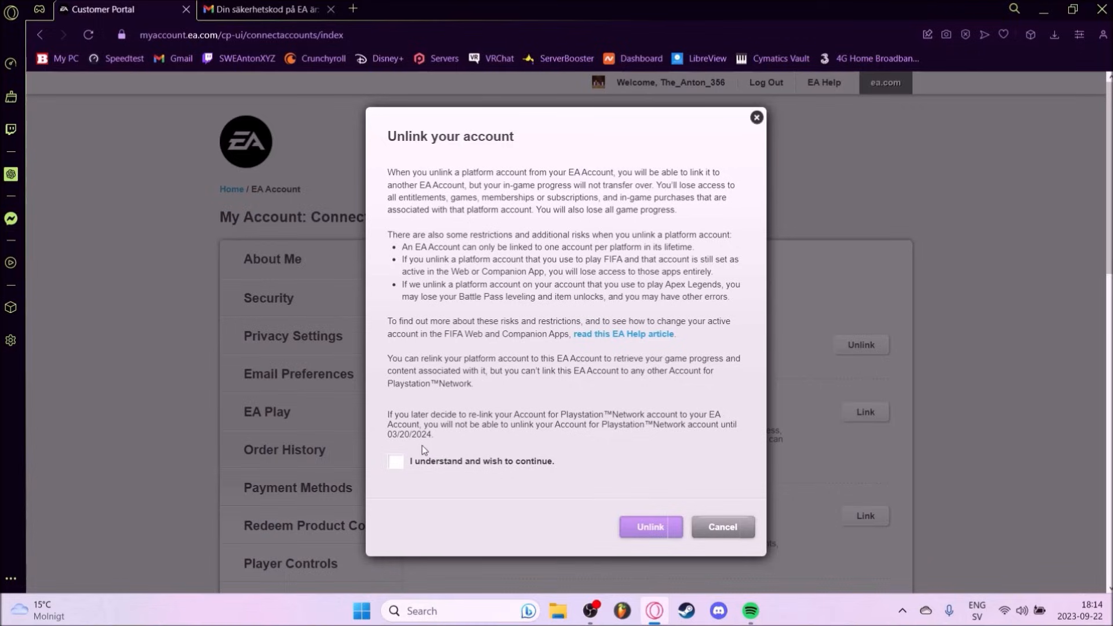
left_click(395, 462)
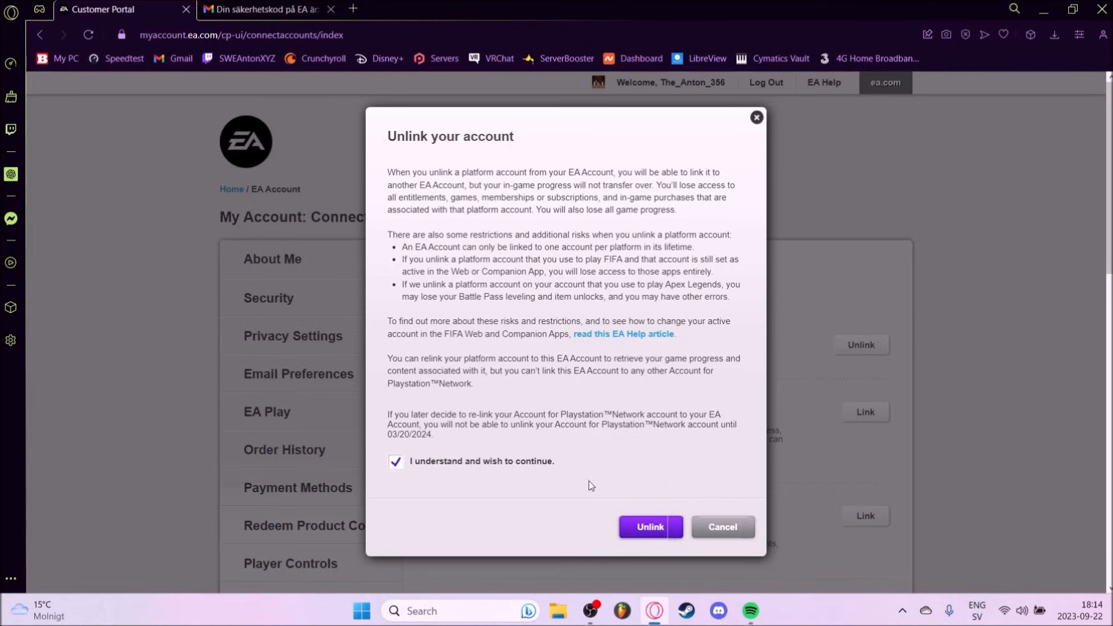
left_click(649, 527)
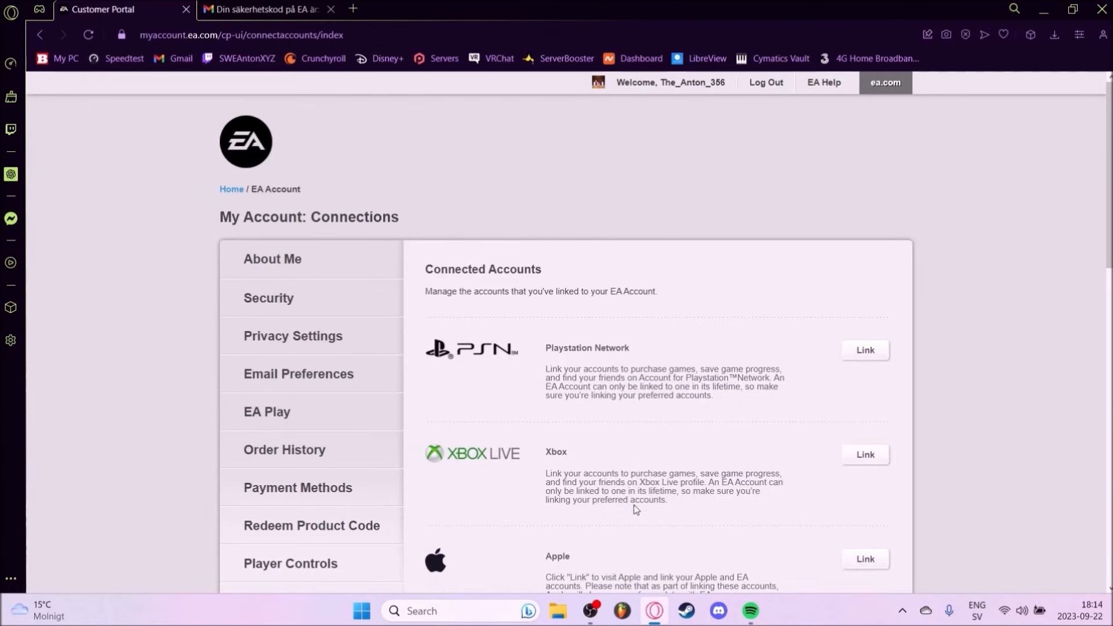
mouse_move(667, 367)
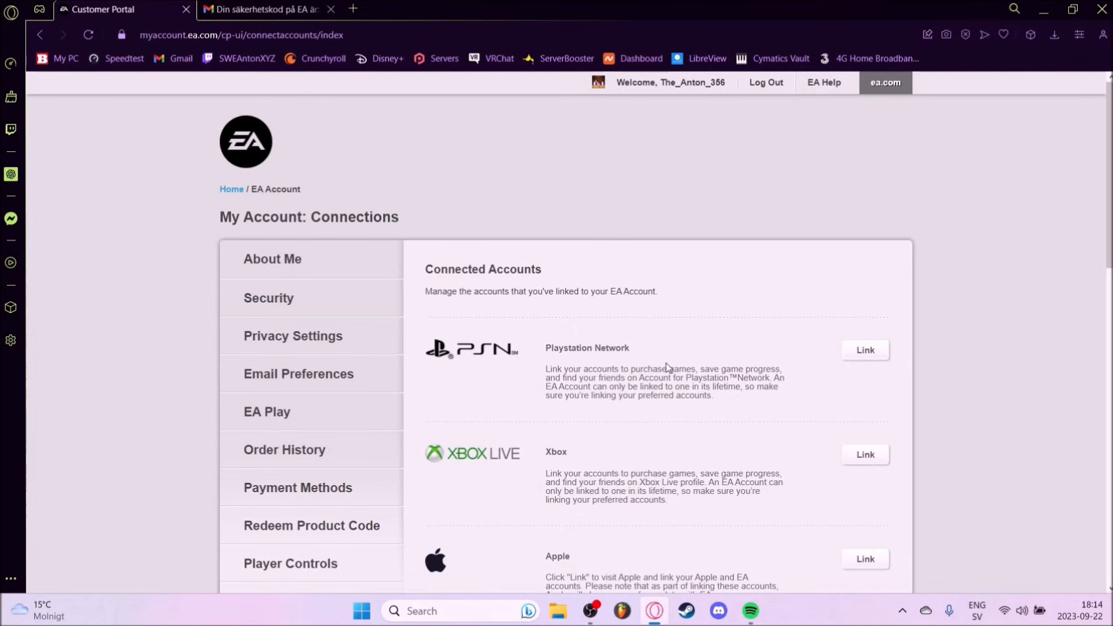
left_click(1102, 9)
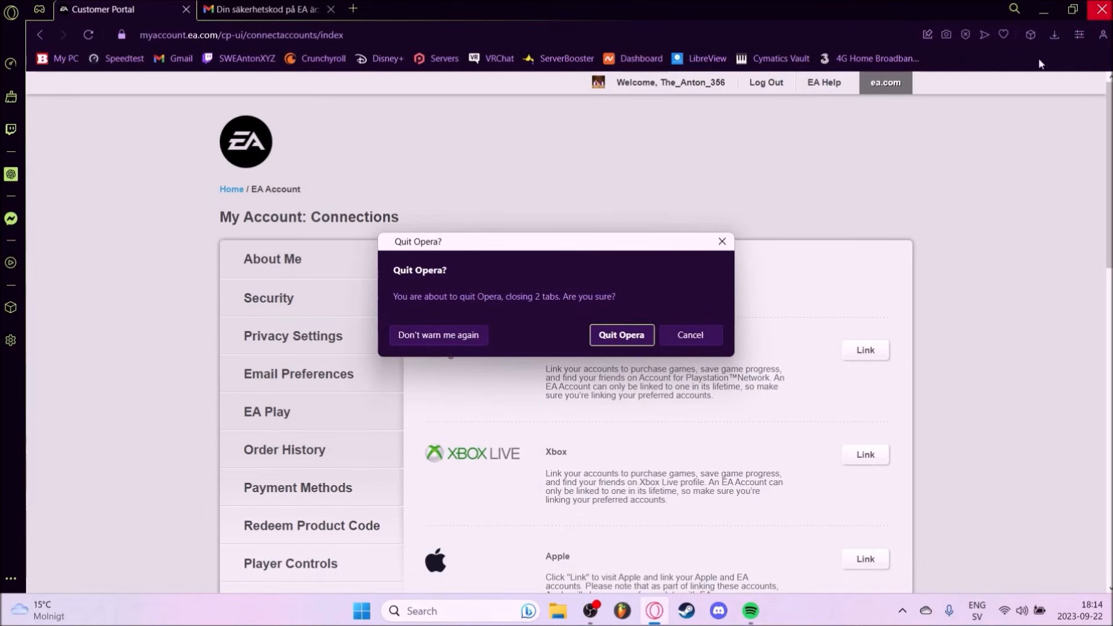